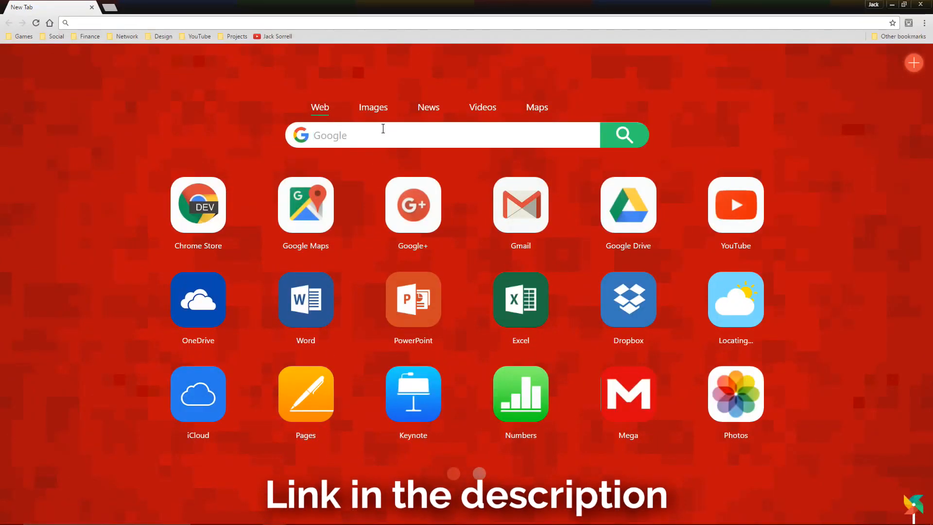
Search for Dolphin Emulator and save the Dolphin 5.0 Windows x64 installer to the desktop
type("Dolphin Em")
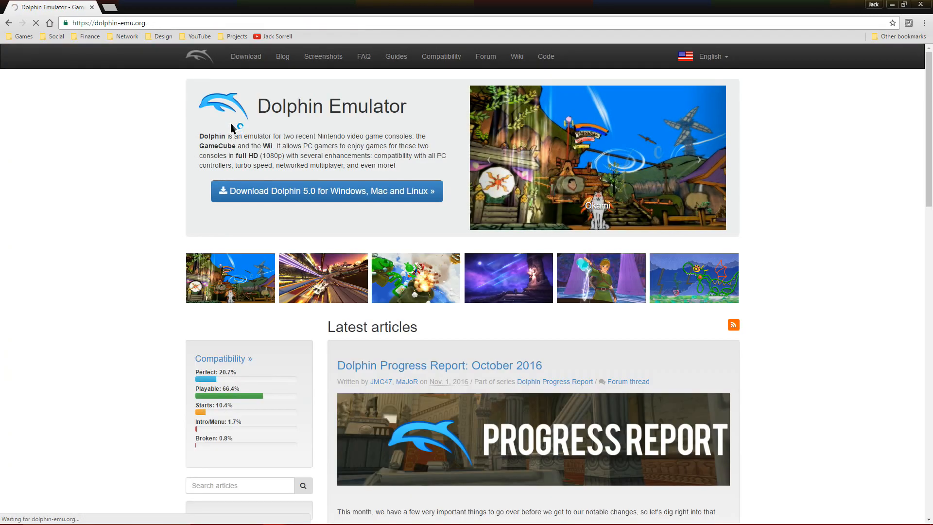
left_click(327, 191)
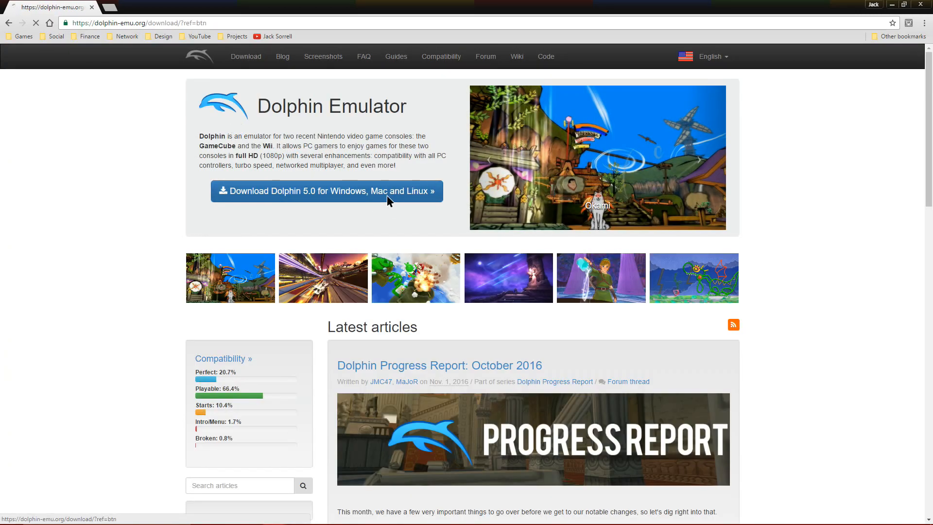
left_click(327, 191)
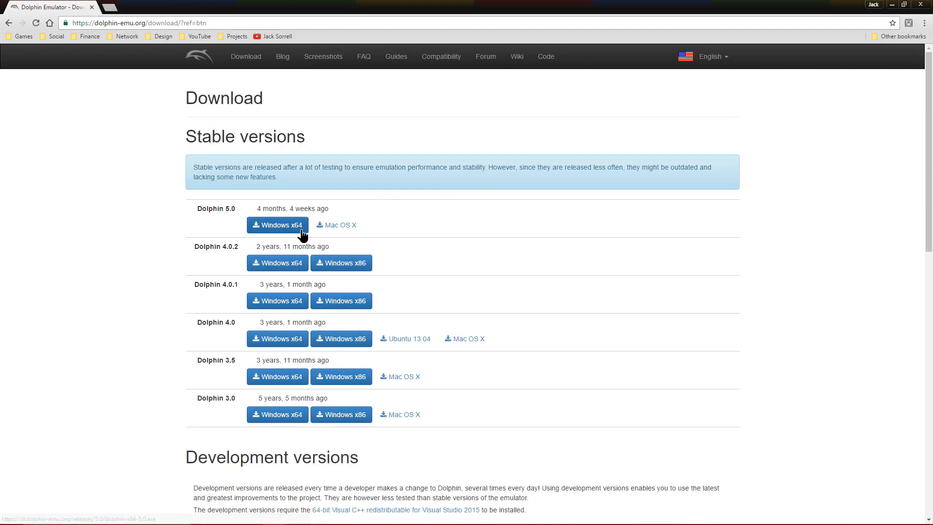
left_click(277, 225)
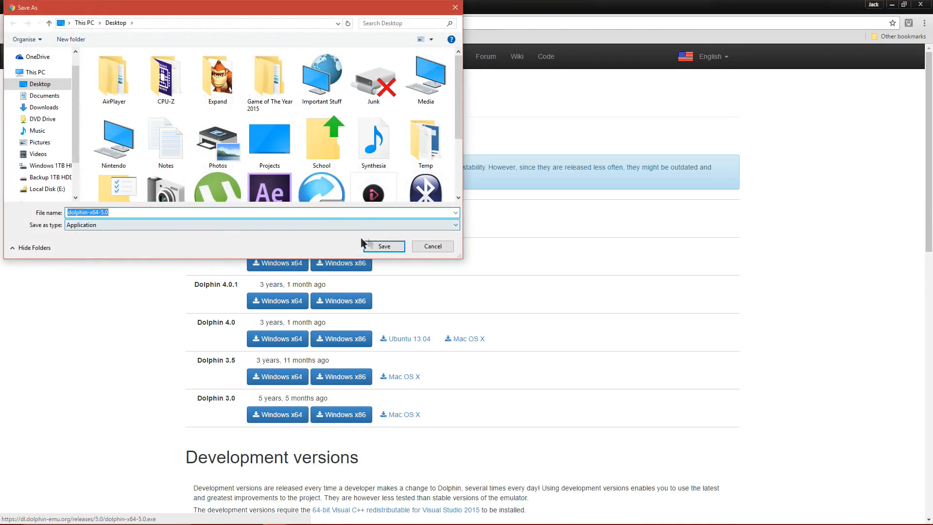
left_click(383, 246)
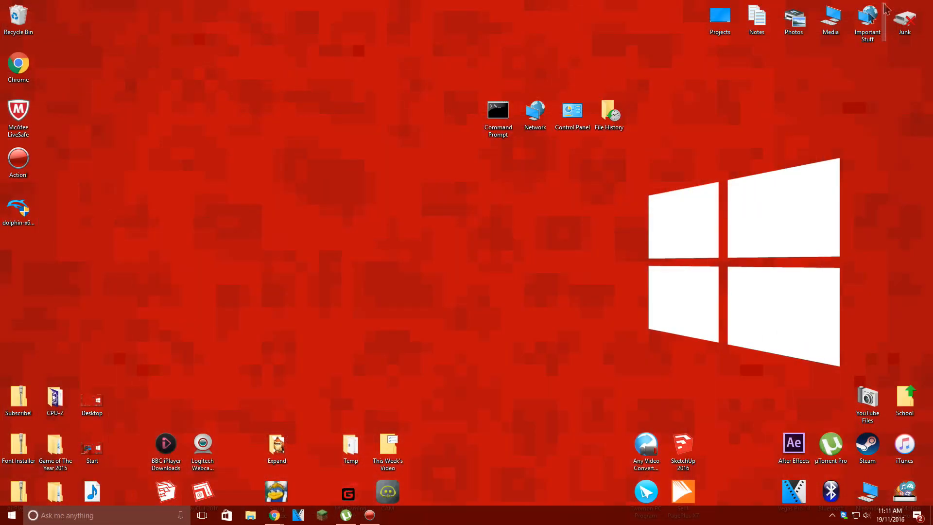
Run the dolphin-x64-5.0 installer, approve User Account Control, accept the license, and finish setup
double_click(19, 209)
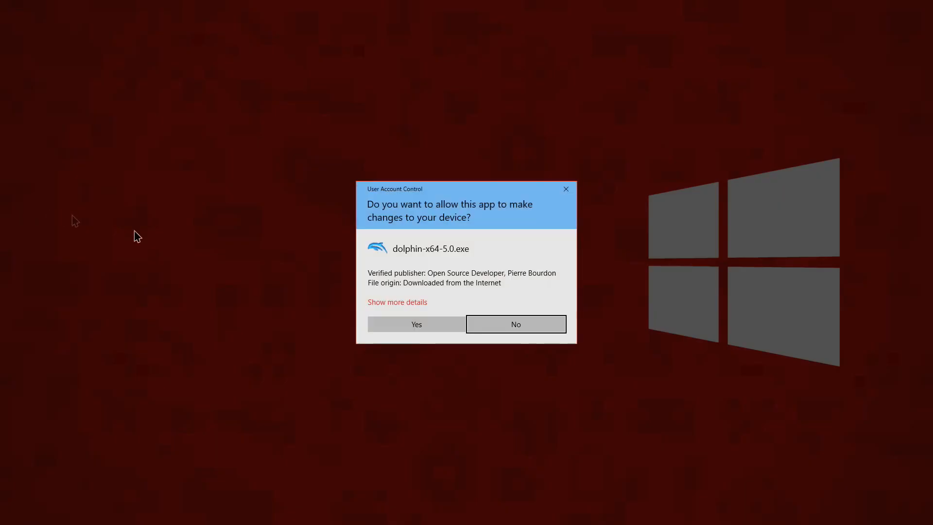
left_click(416, 324)
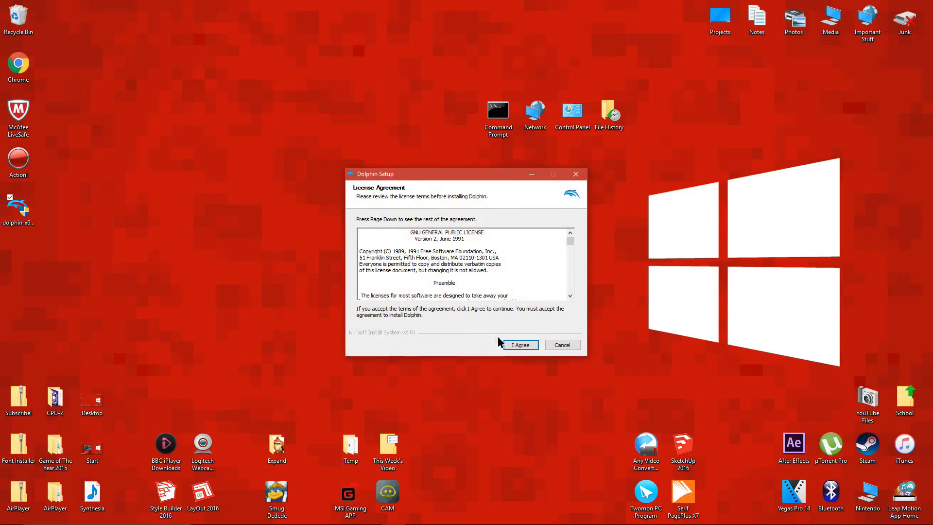
left_click(520, 345)
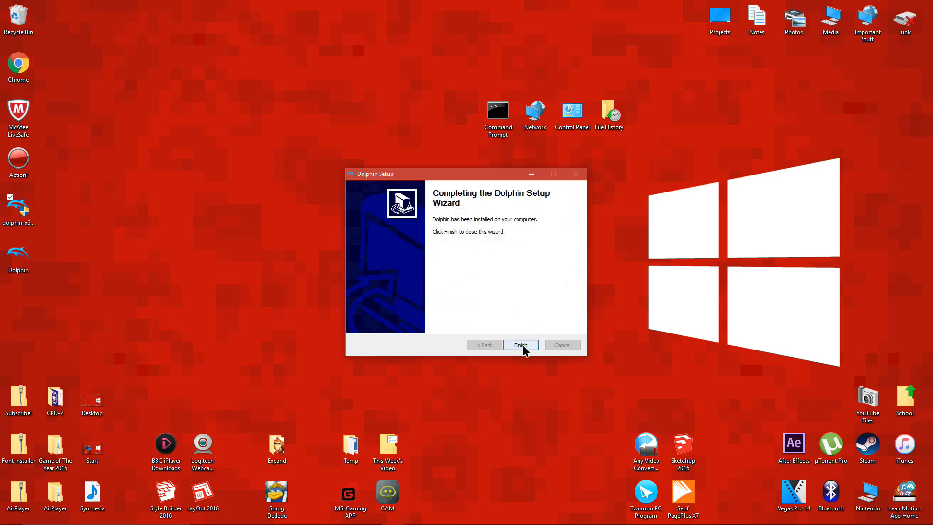
left_click(520, 345)
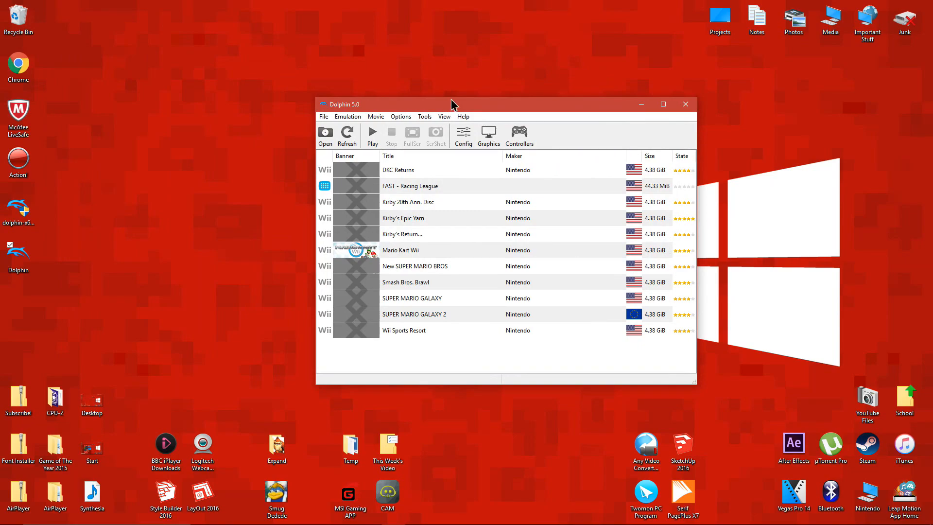
mouse_move(430, 115)
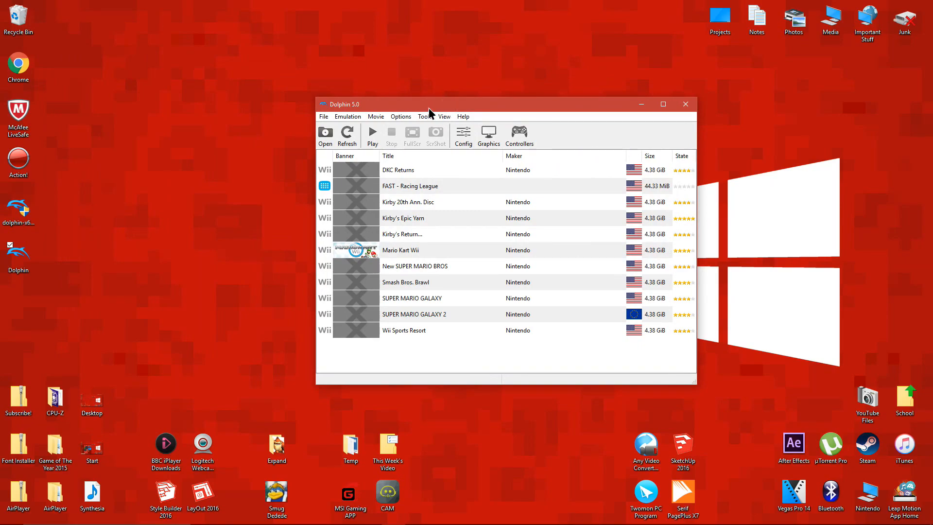
left_click(464, 135)
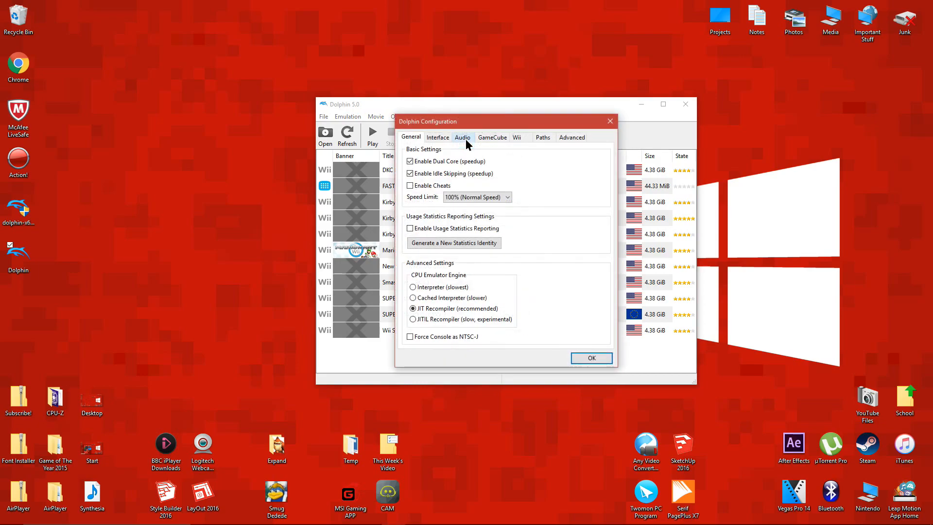
left_click(541, 137)
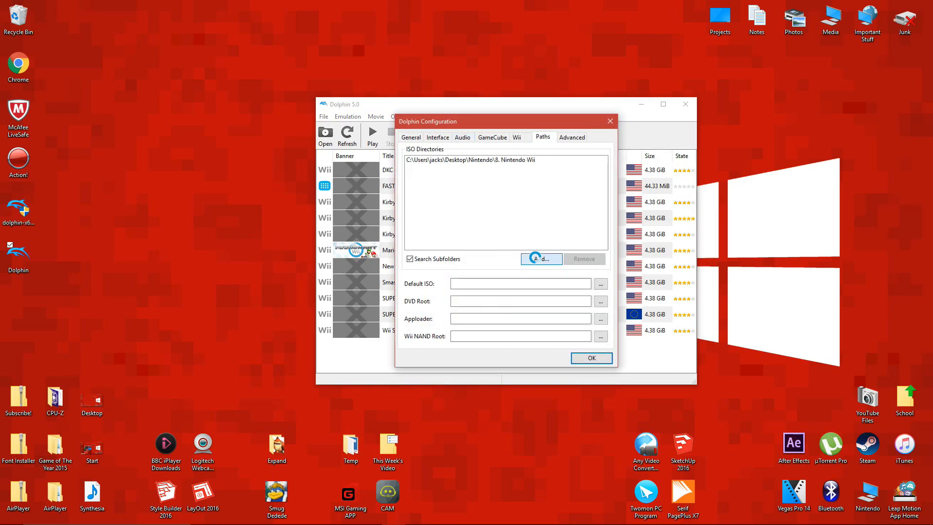
left_click(541, 259)
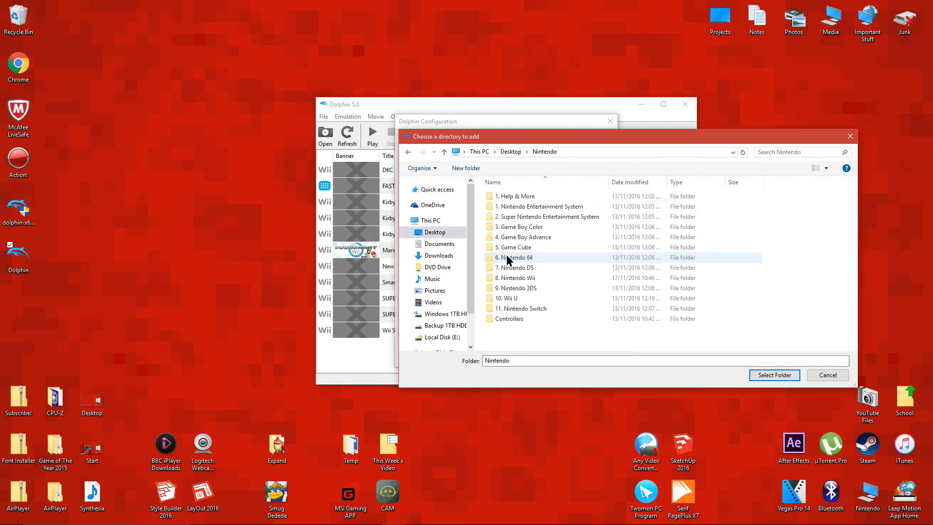
double_click(517, 278)
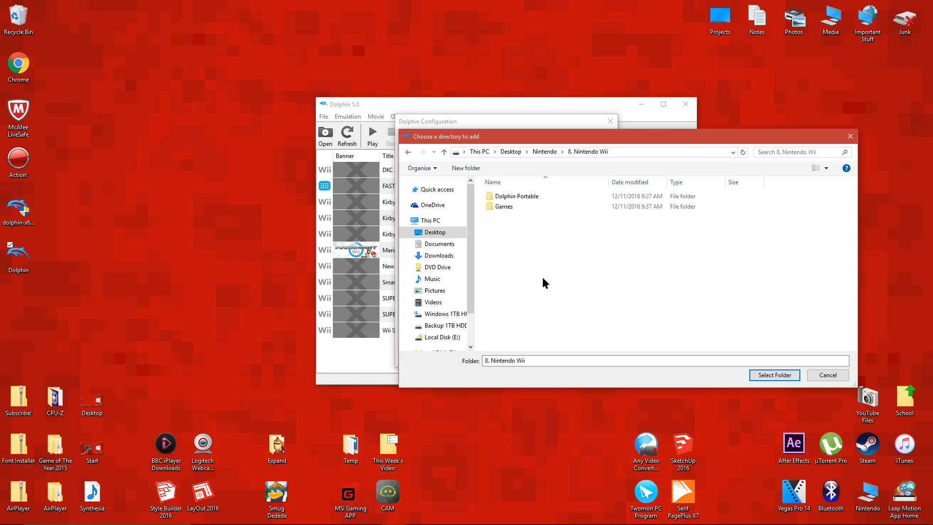
left_click(503, 206)
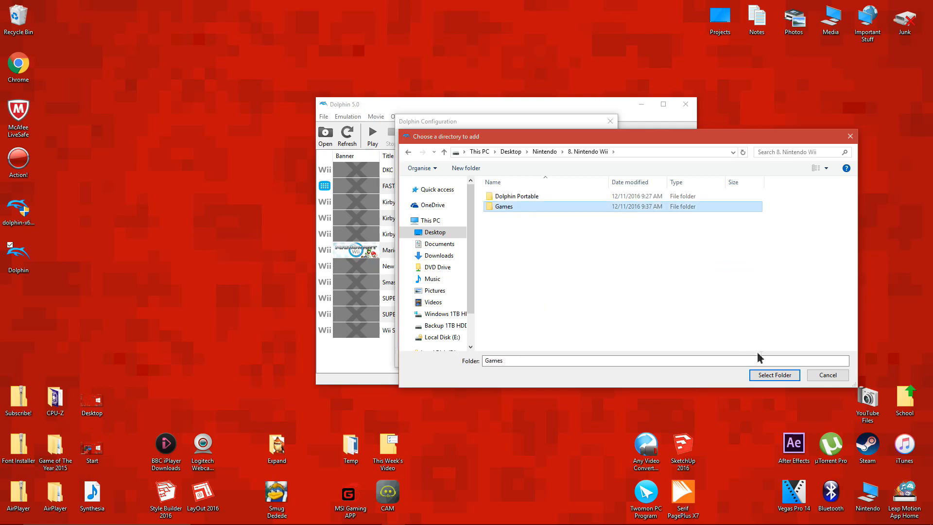
left_click(775, 375)
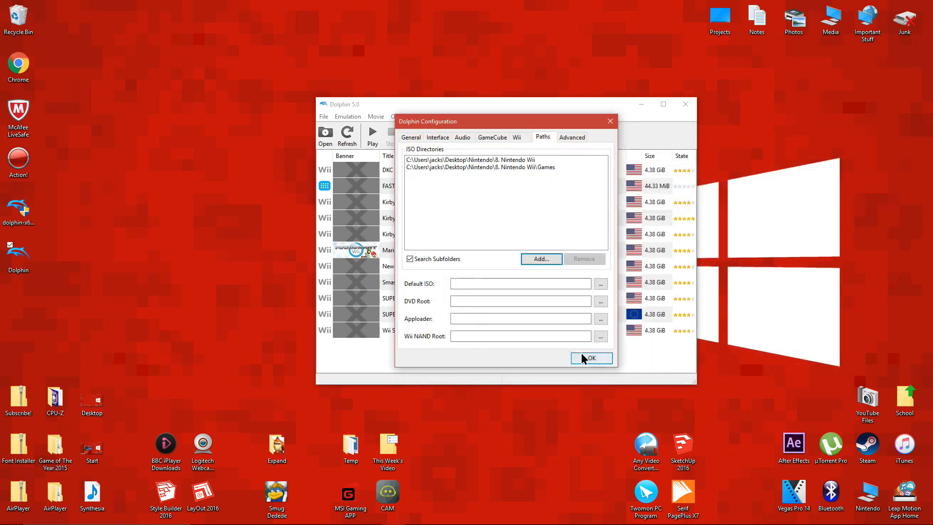
left_click(590, 358)
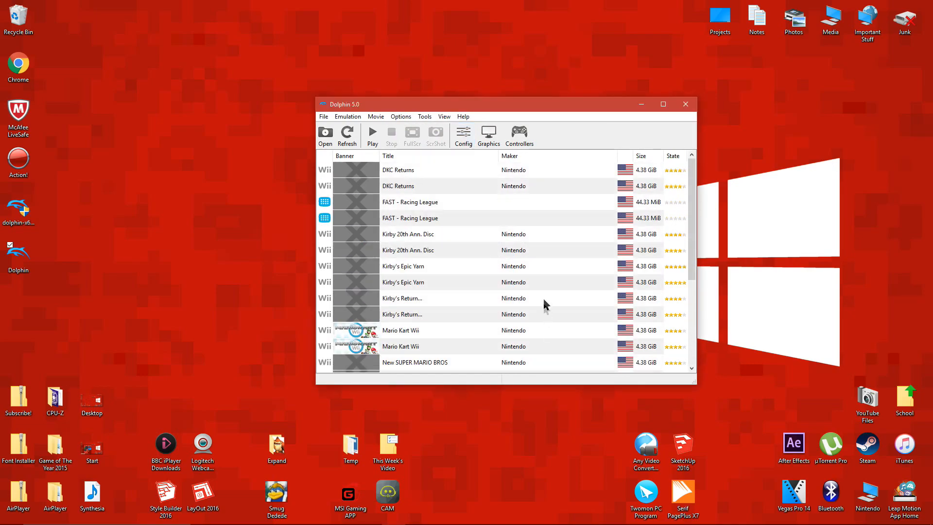
left_click(463, 135)
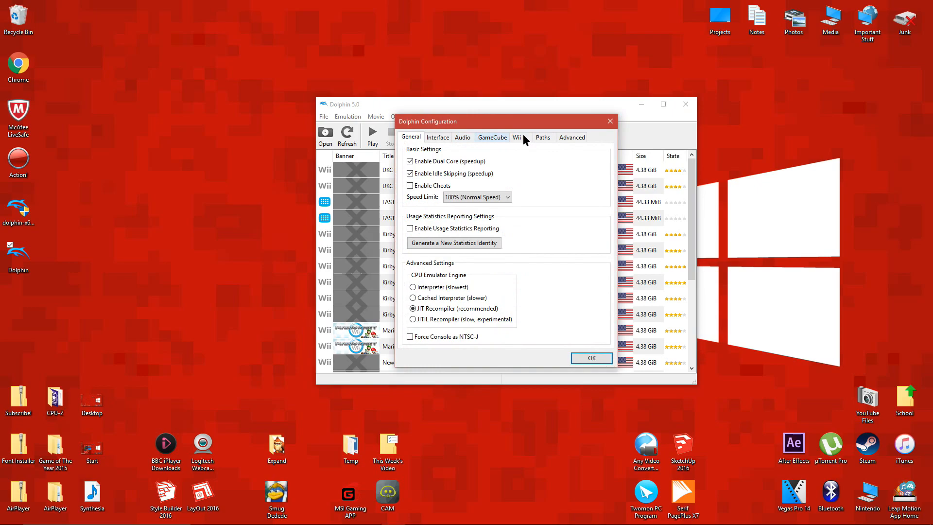
left_click(542, 137)
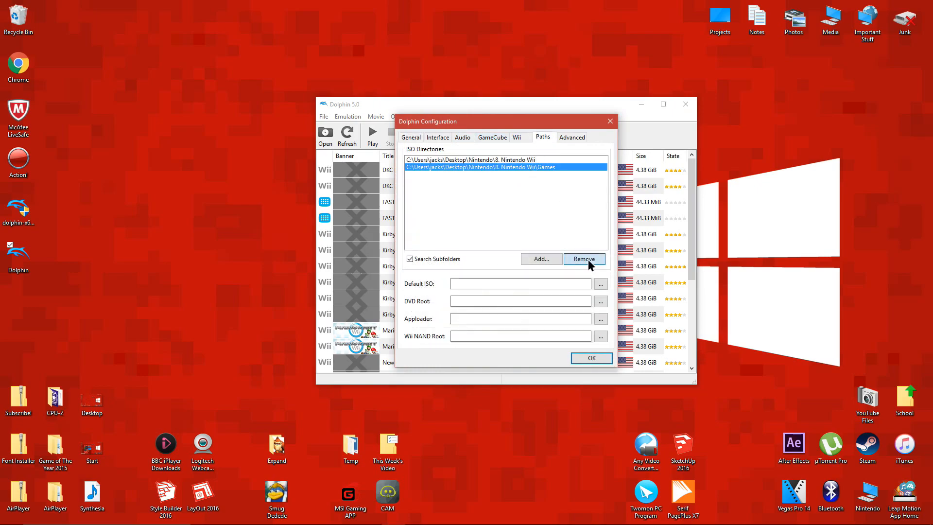
left_click(591, 358)
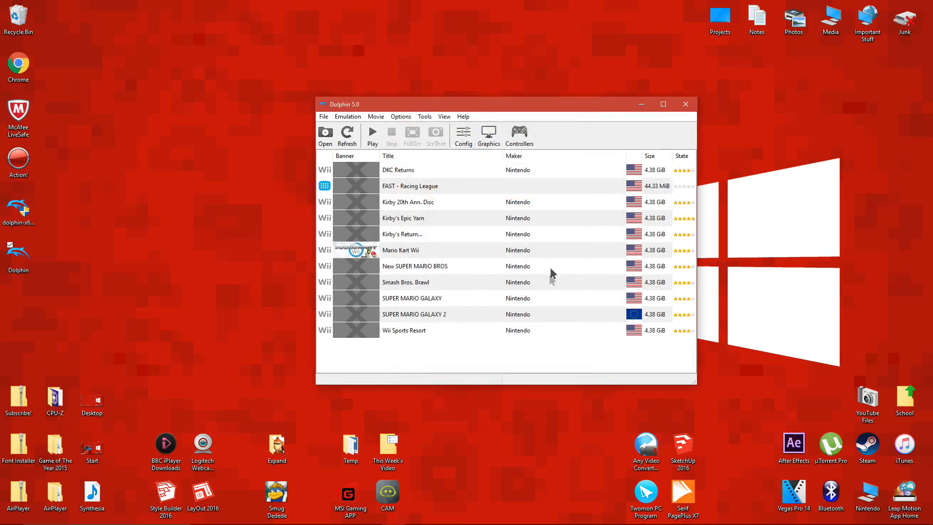
mouse_move(411, 254)
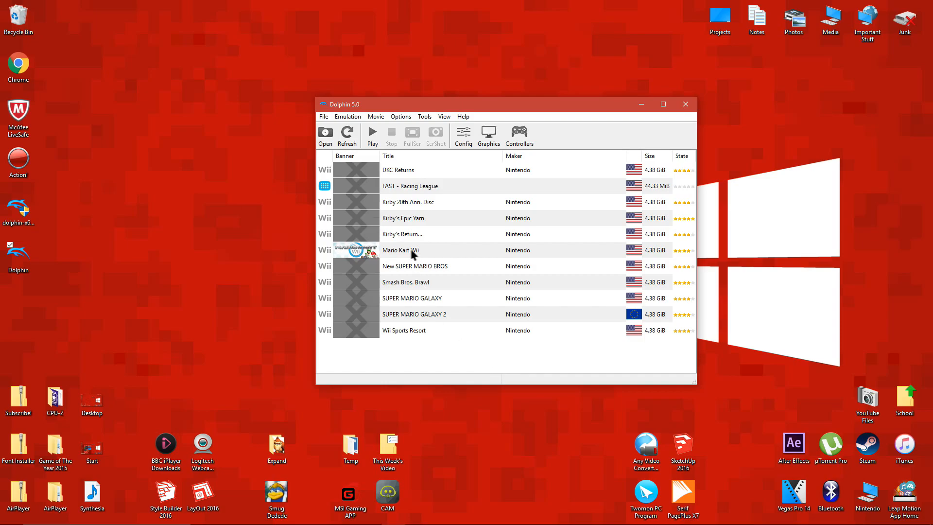
Boot Mario Kart Wii from Dolphin's game list into the render window
double_click(401, 249)
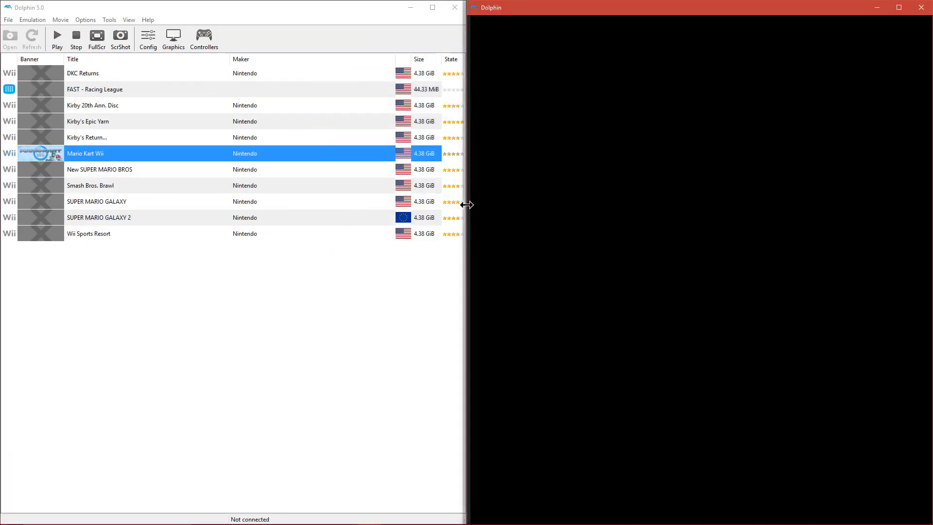
left_click(58, 40)
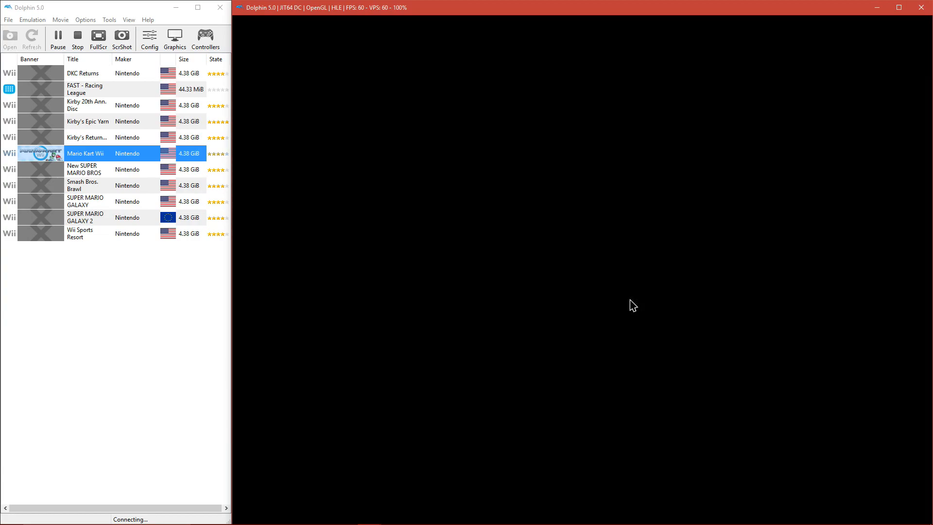
mouse_move(621, 373)
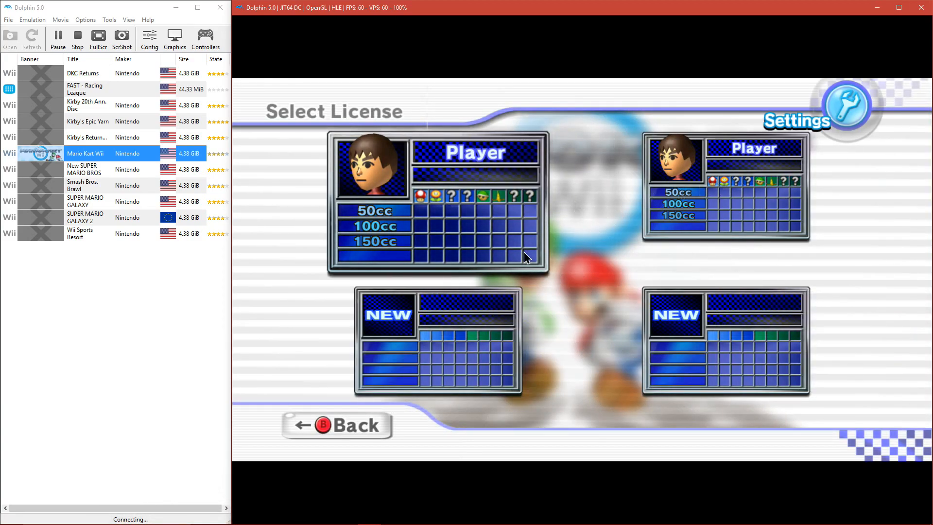
Open Wiimote 1's emulated keyboard-and-mouse mappings in Controllers, review them, and close with OK
left_click(205, 38)
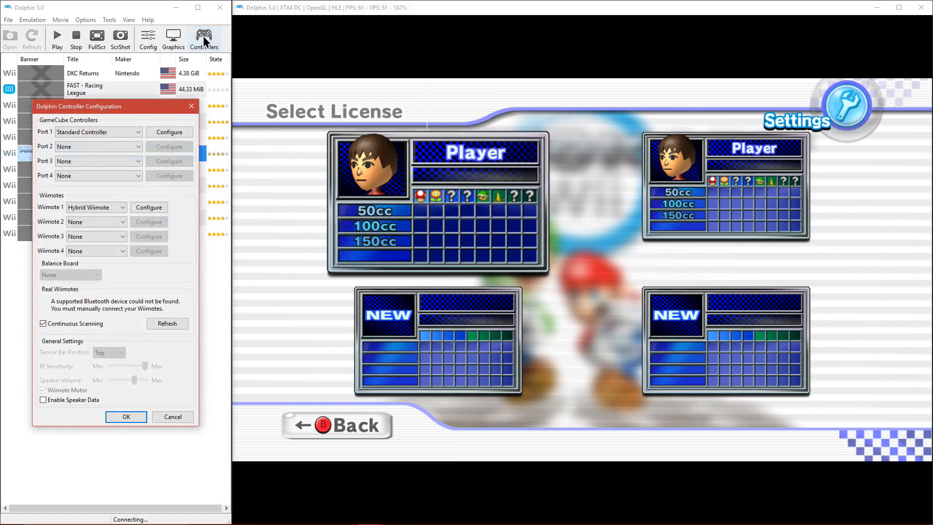
left_click(95, 207)
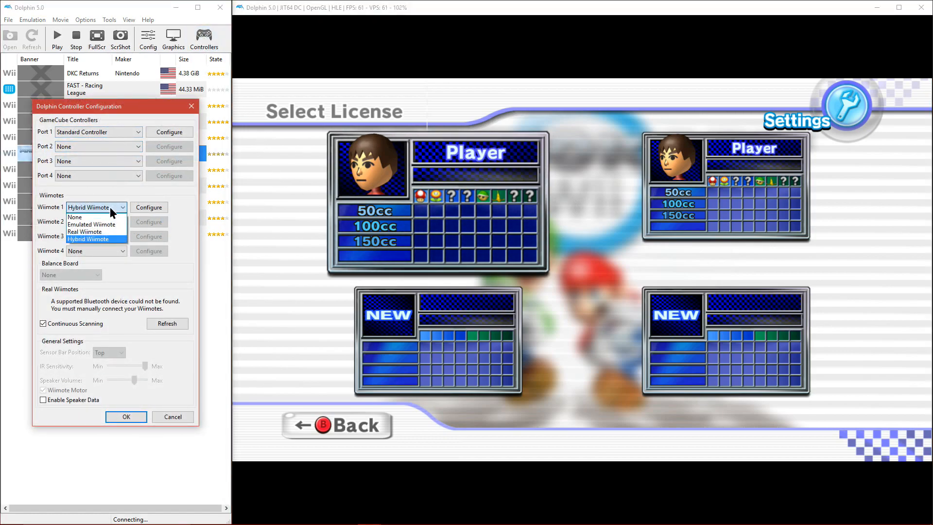
left_click(148, 207)
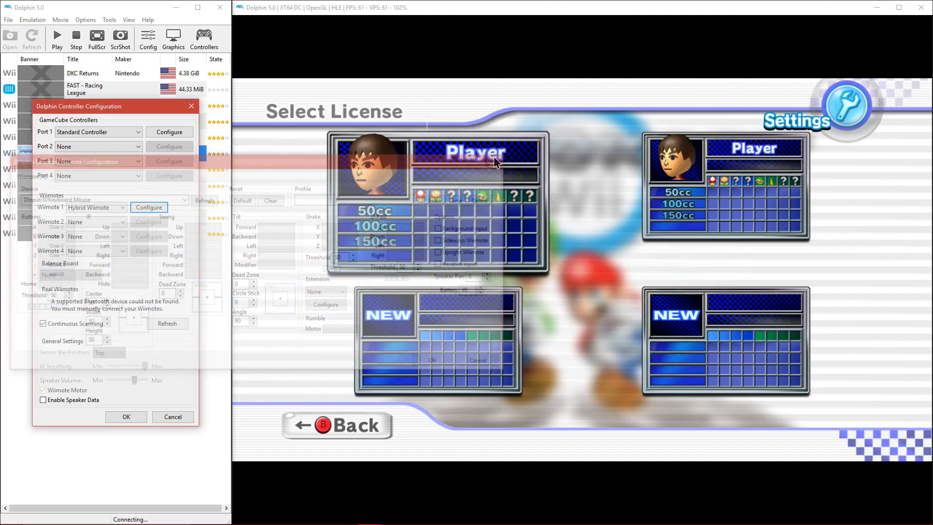
left_click(149, 207)
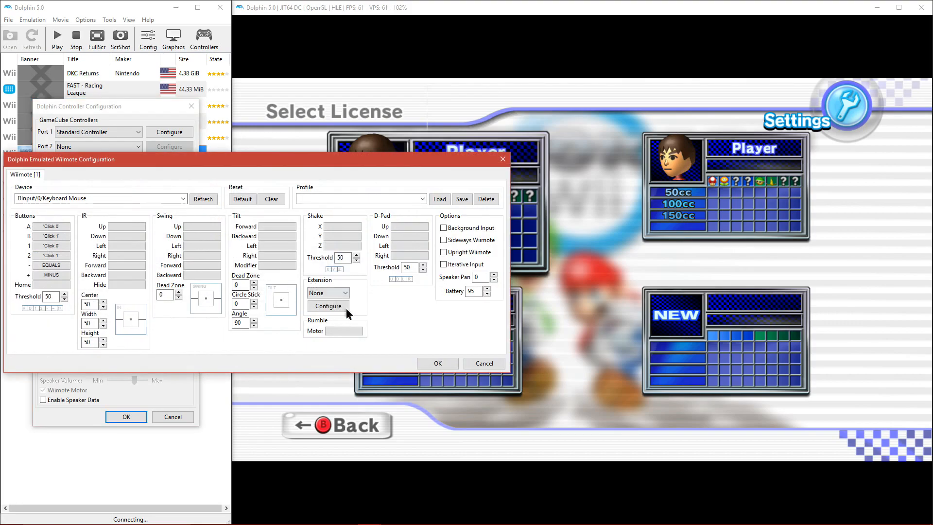
mouse_move(292, 339)
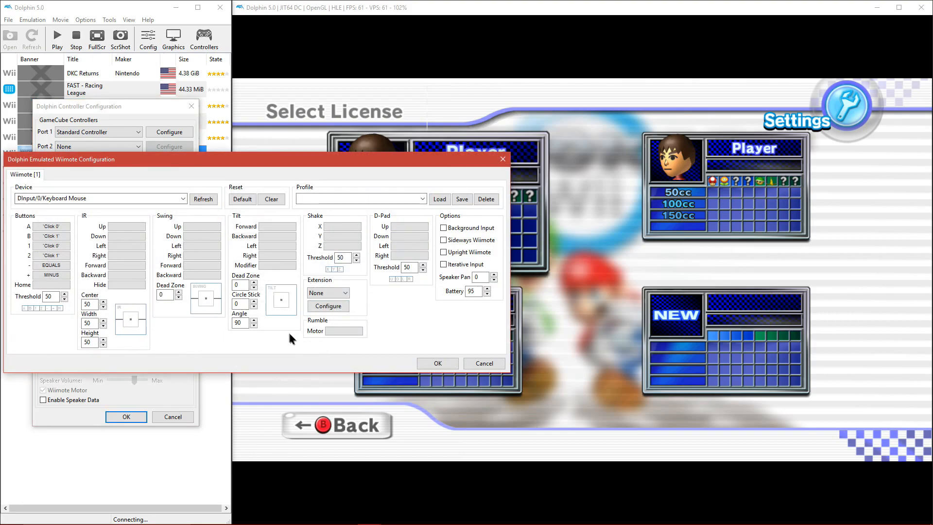
left_click(242, 198)
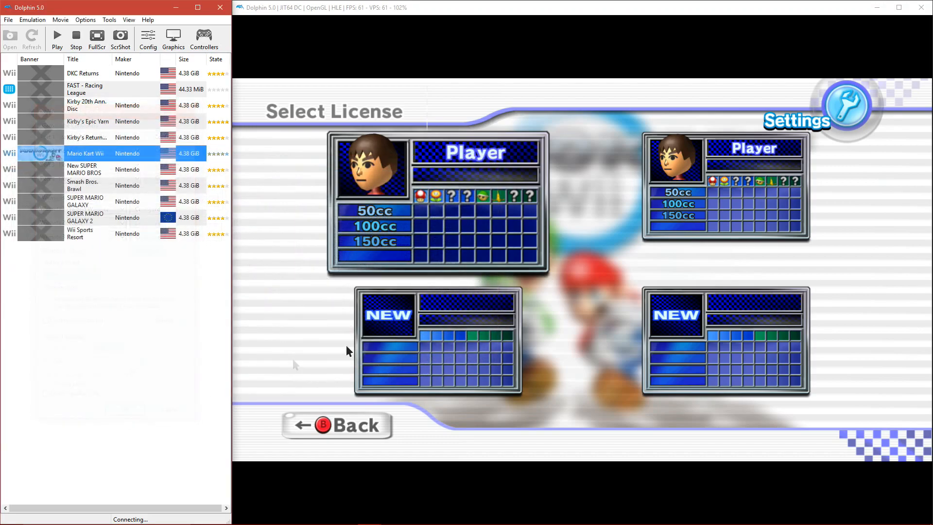
Pick the license and Single Player, then start the 50cc Mushroom Cup at Luigi Circuit
left_click(57, 39)
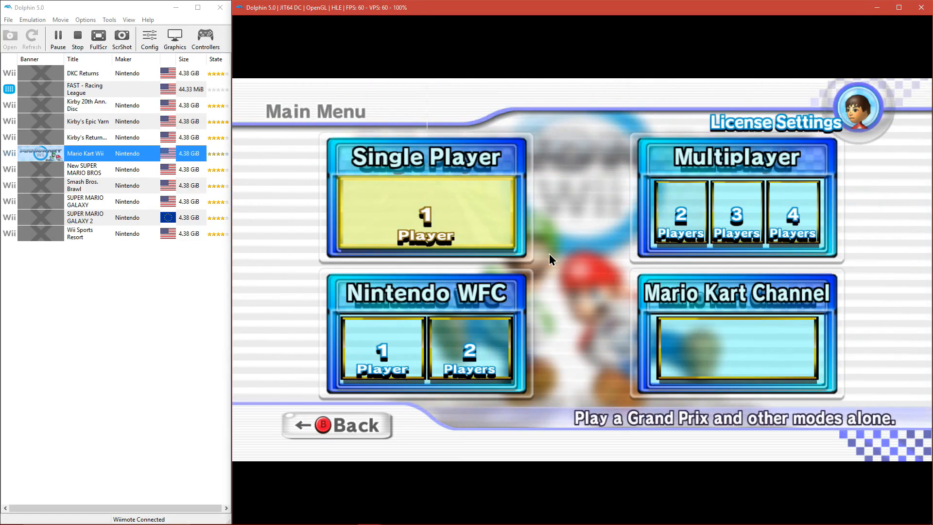
left_click(77, 39)
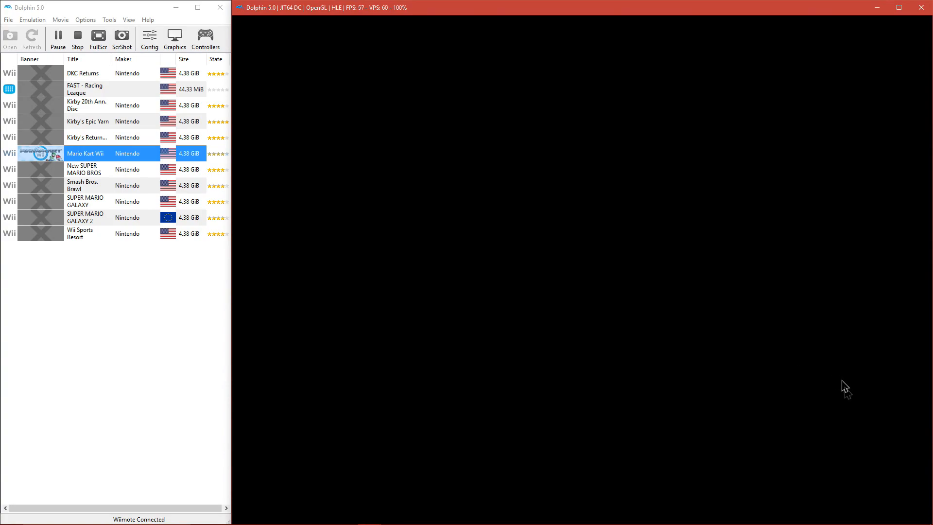
mouse_move(861, 426)
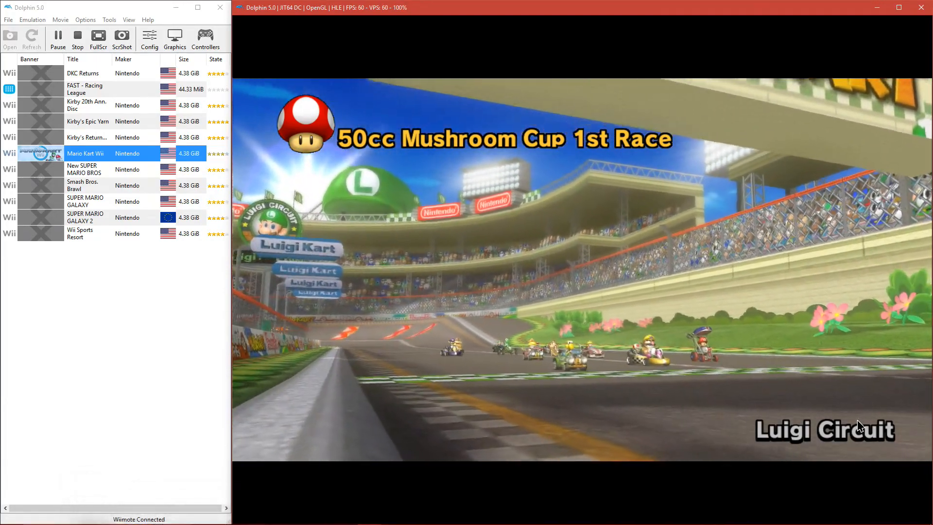
left_click(77, 37)
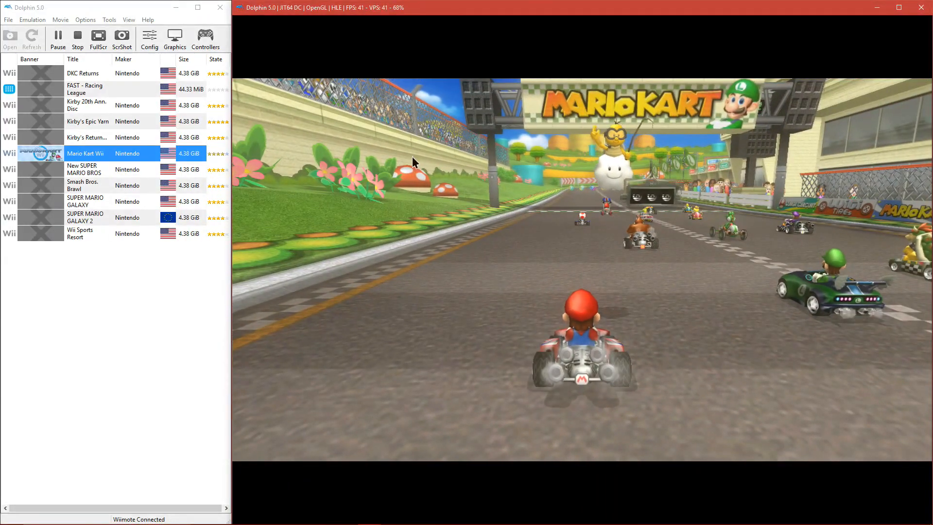
In Graphics Enhancements, set anti-aliasing None, anisotropic filtering 1x, and internal resolution 1.5x Native
left_click(173, 39)
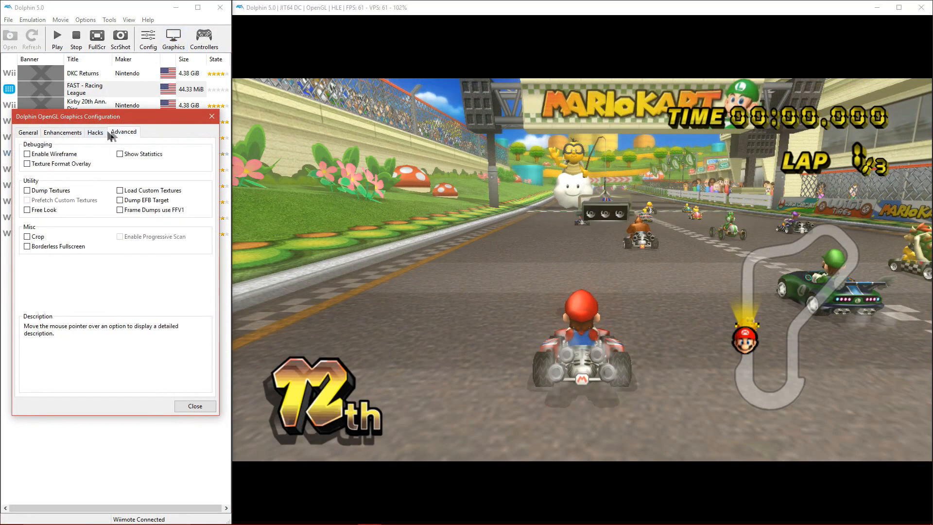
left_click(63, 132)
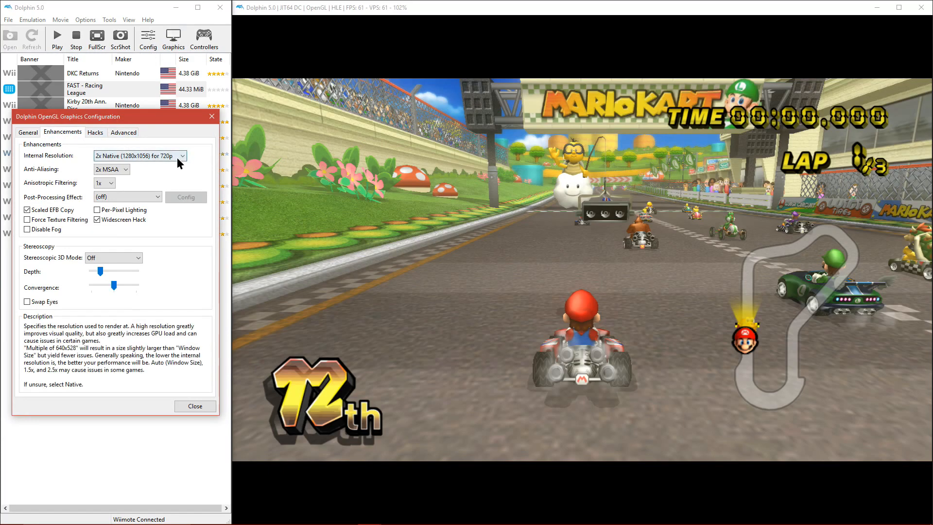
left_click(111, 169)
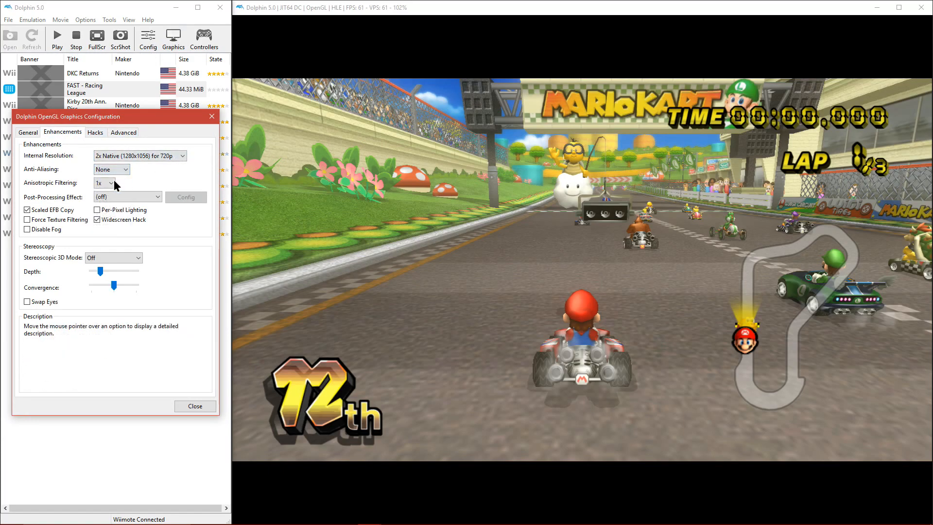
left_click(103, 183)
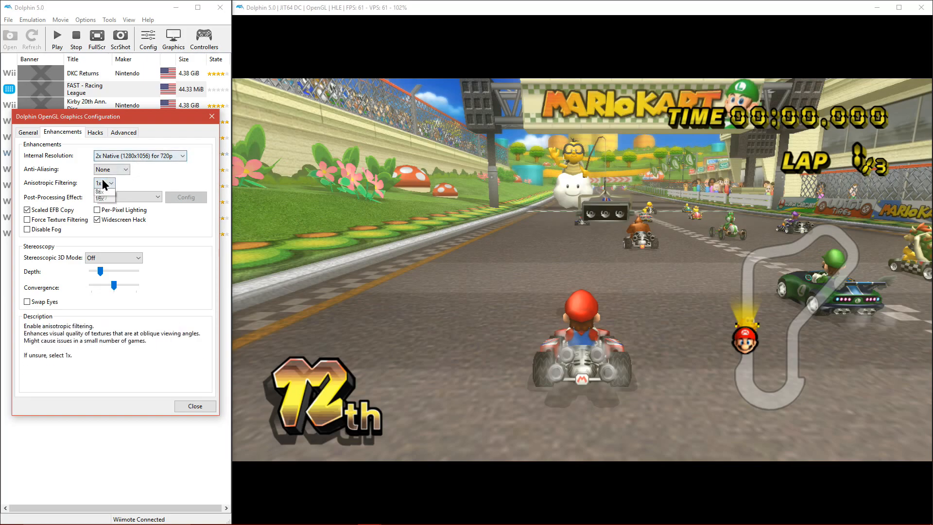
left_click(140, 156)
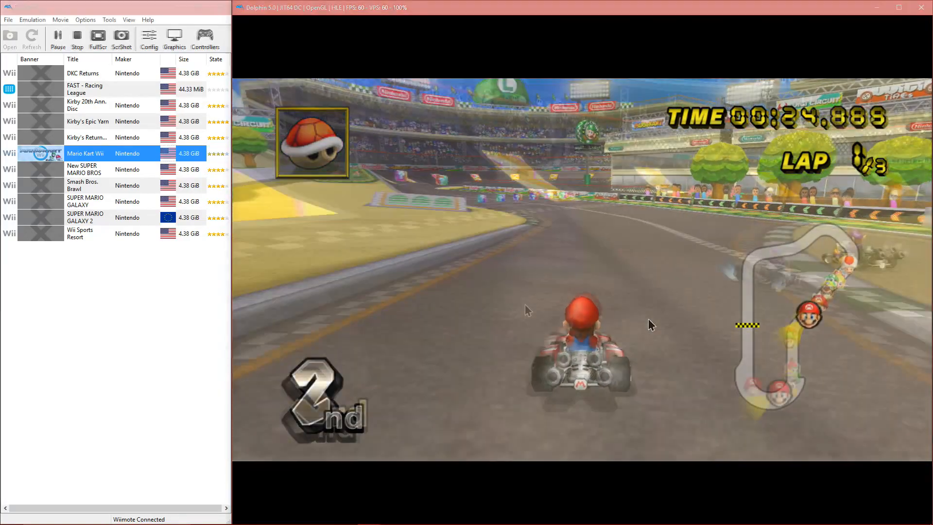
left_click(174, 39)
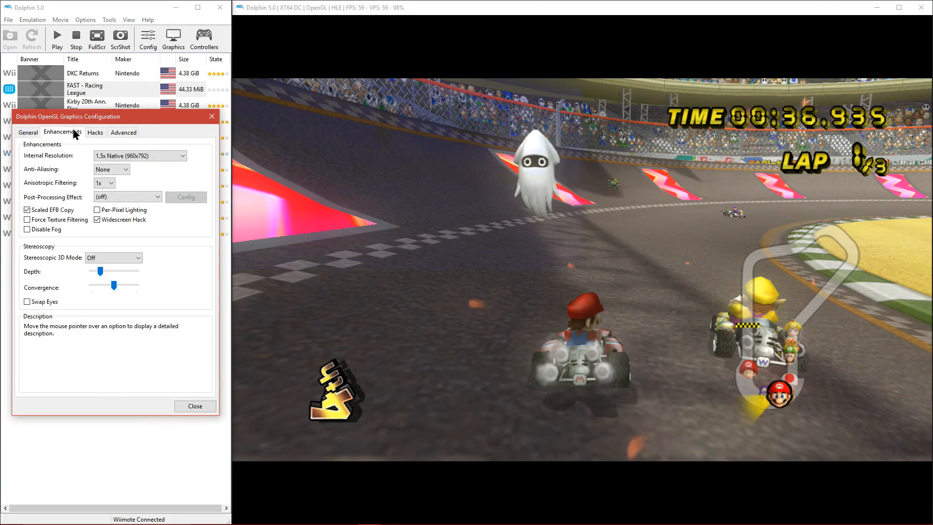
Set internal resolution to 6x Native for 4K with anti-aliasing None and anisotropic 1x, then verify
left_click(140, 155)
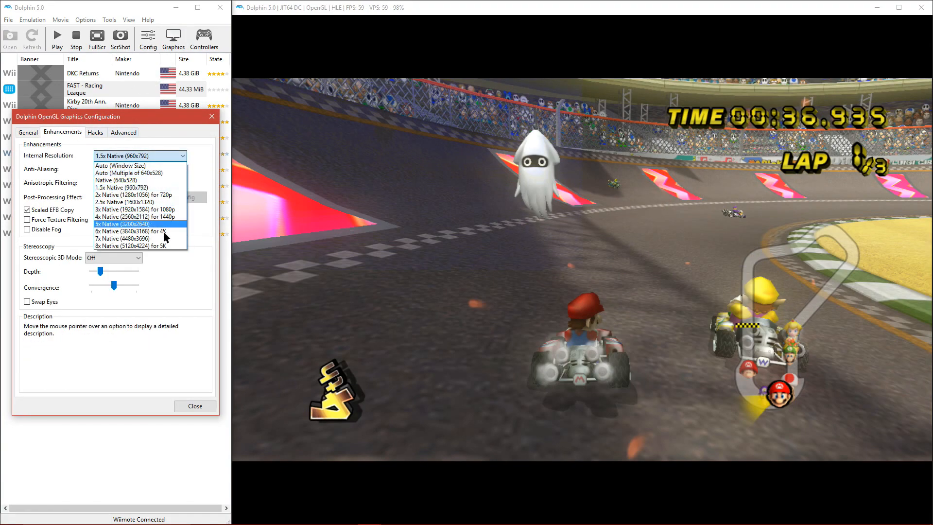
left_click(129, 231)
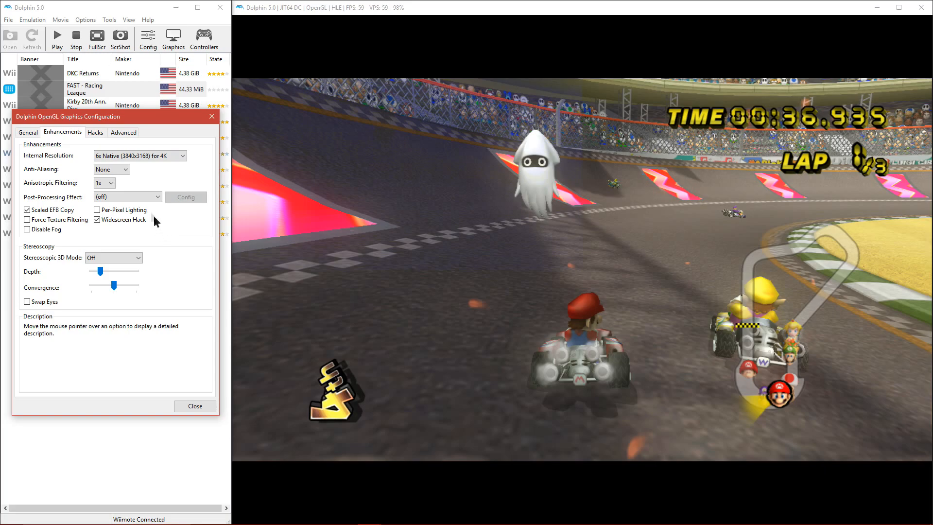
left_click(111, 169)
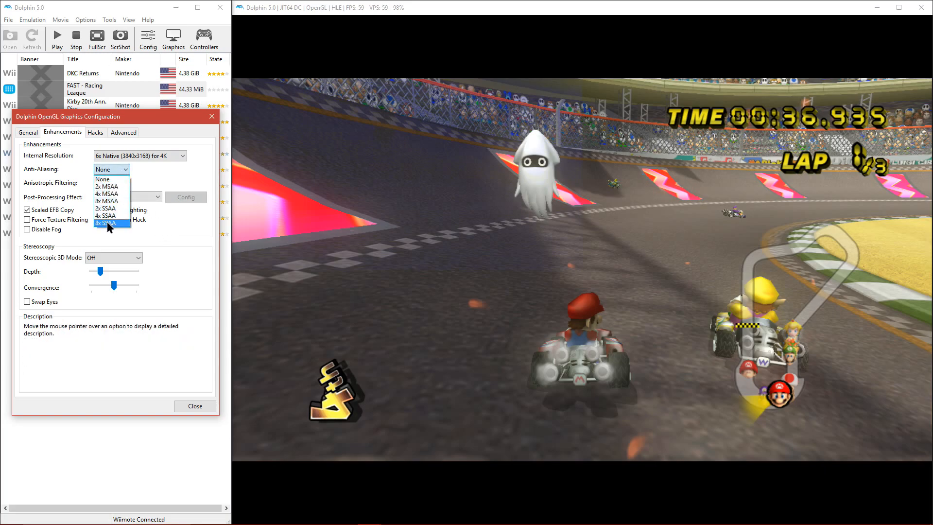
left_click(104, 183)
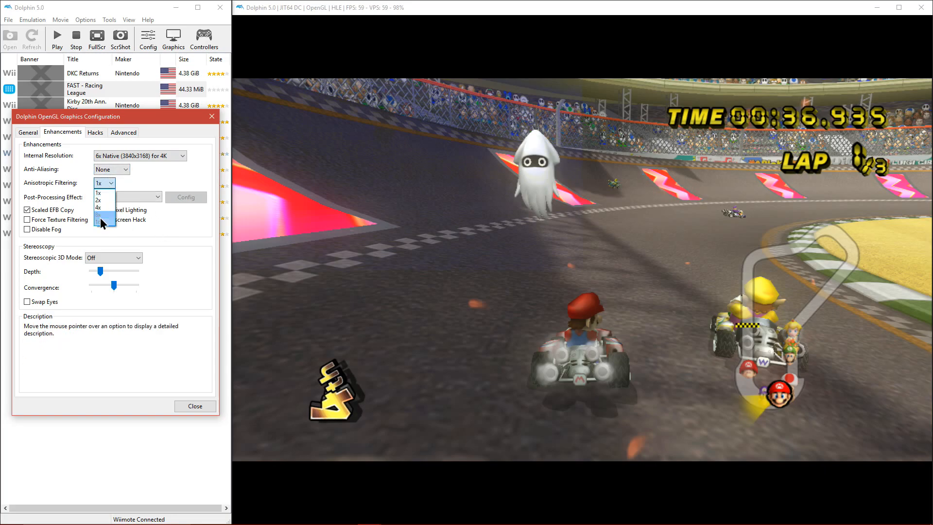
left_click(98, 219)
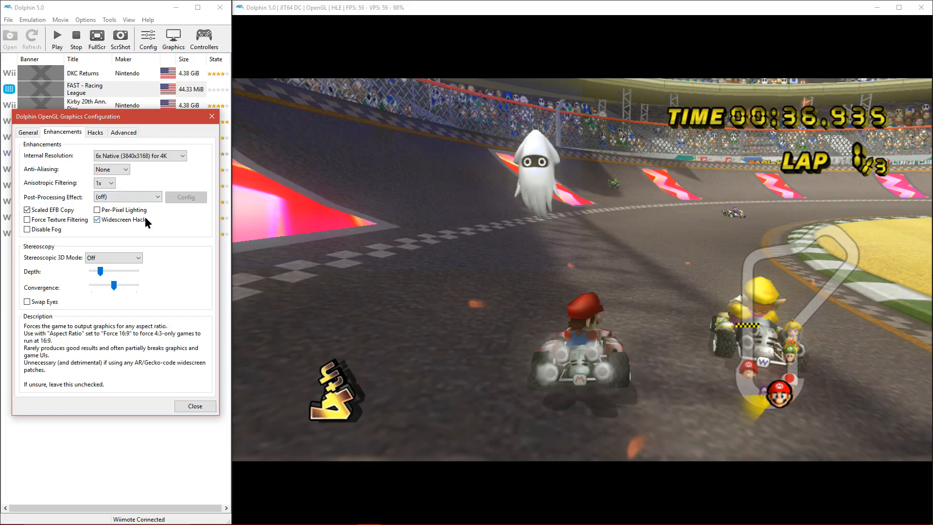
mouse_move(520, 249)
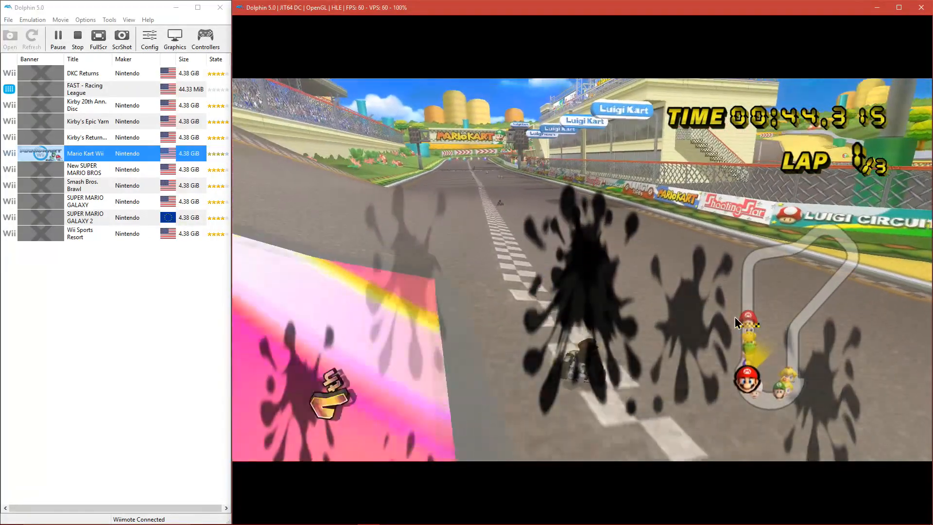
left_click(174, 39)
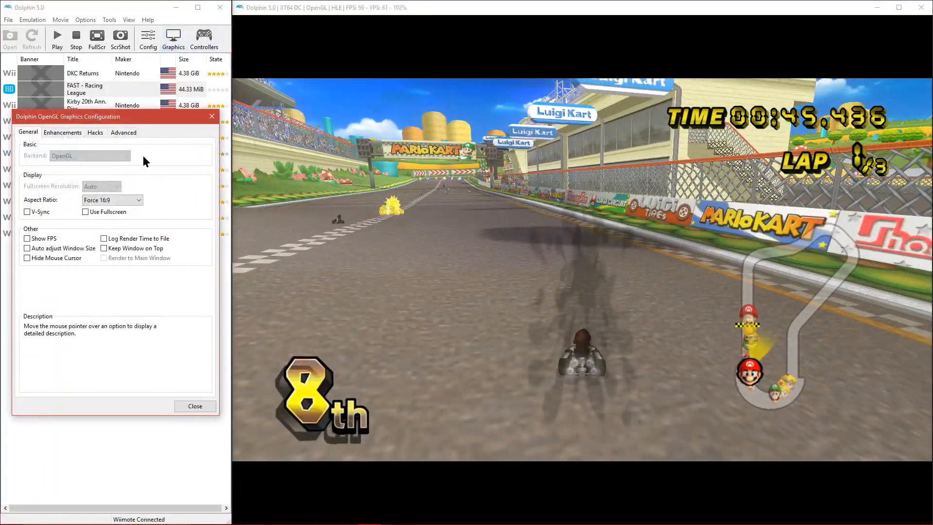
left_click(63, 133)
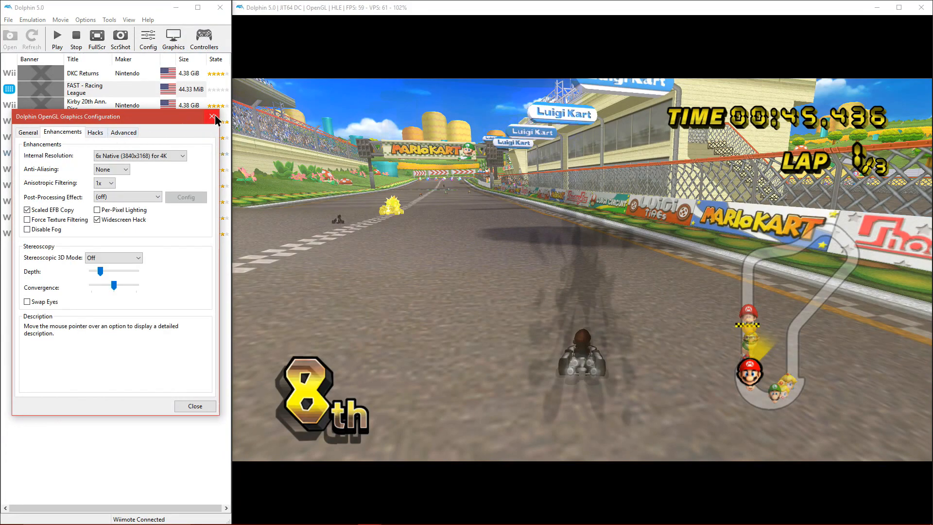